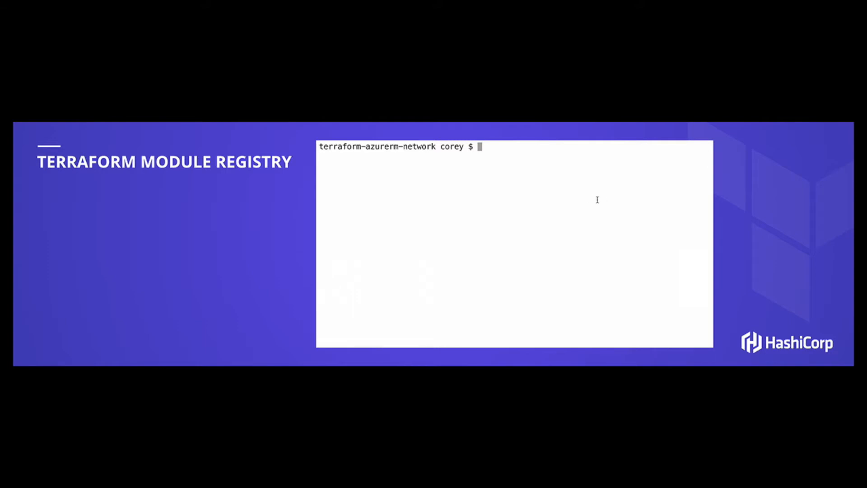
# Review the network module's main.tf resource blocks in vi, then return to the tfmodules folder
pyautogui.write('vi')
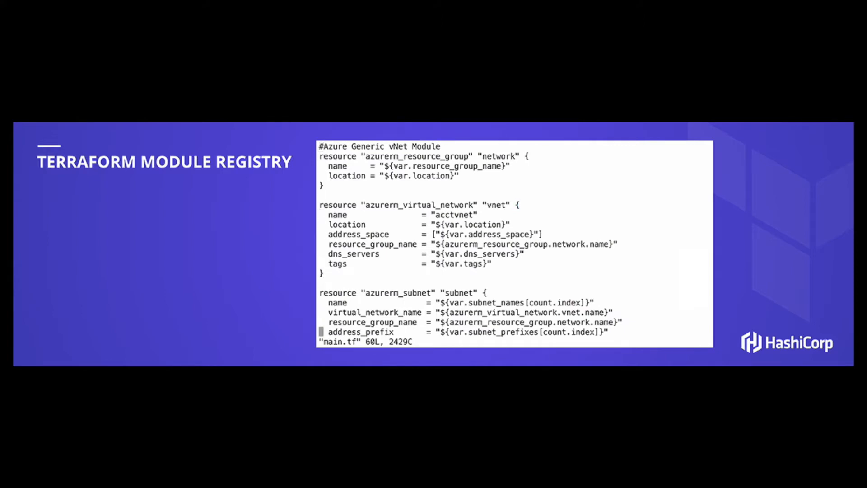
pyautogui.scroll(-3)
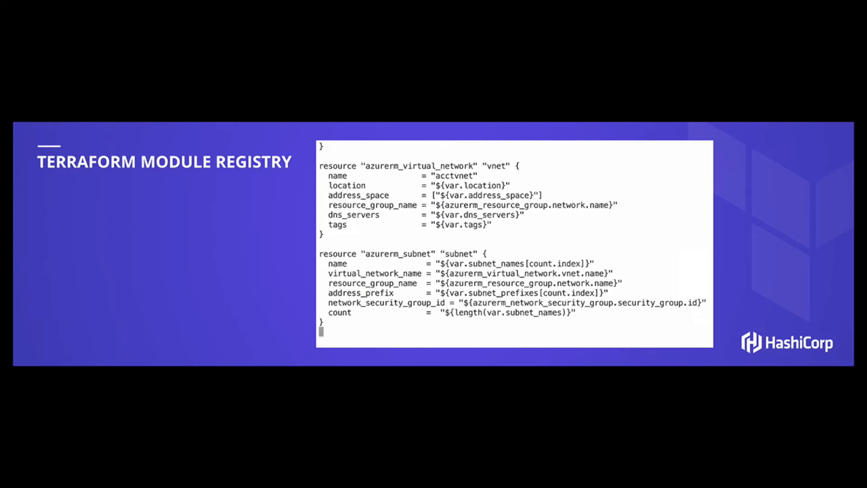
pyautogui.scroll(-3)
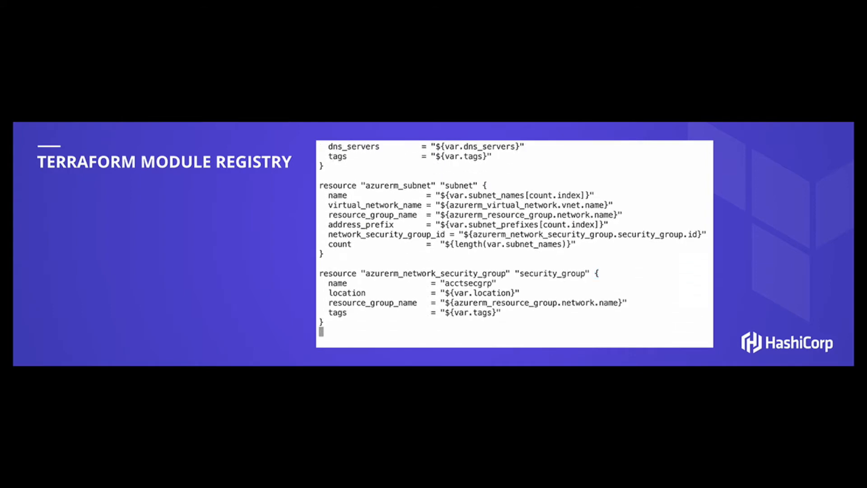
pyautogui.scroll(-3)
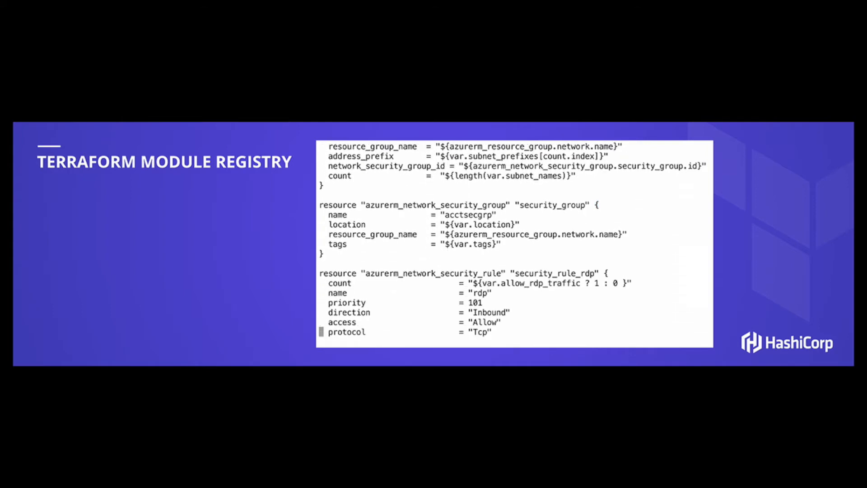
pyautogui.scroll(-3)
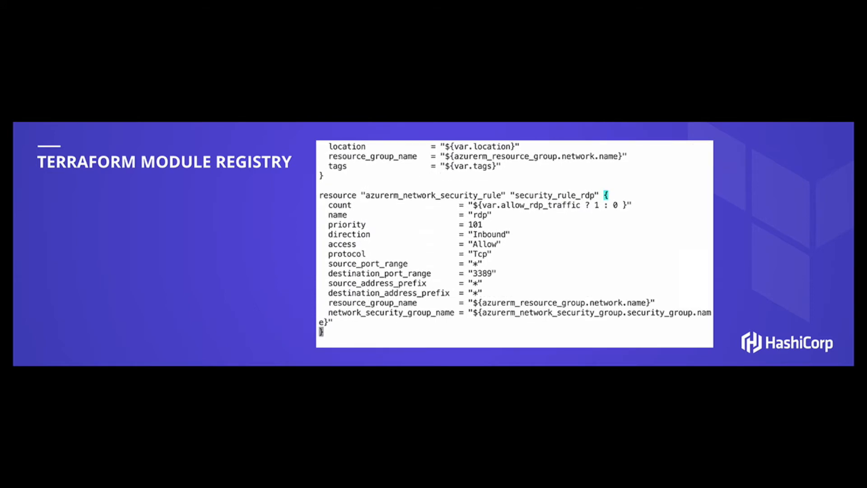
pyautogui.scroll(-3)
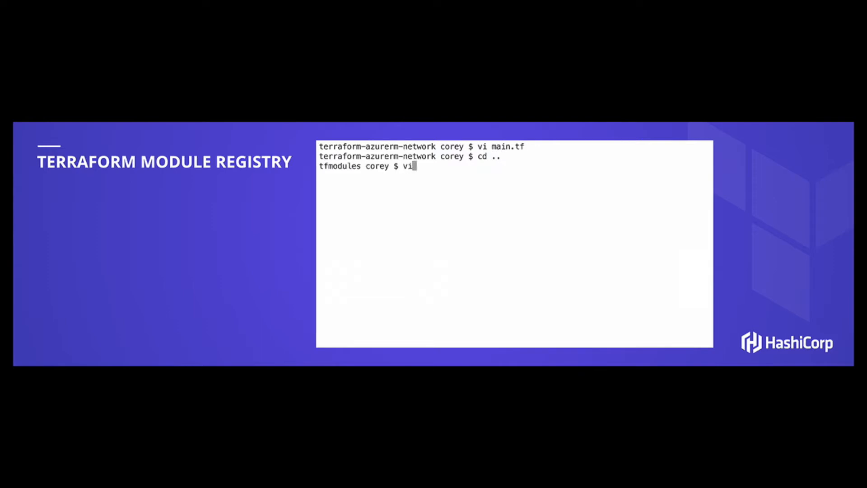
# Check module.tf in vi, then run ./terraform init to download the Azure network module
pyautogui.write('module.tf')
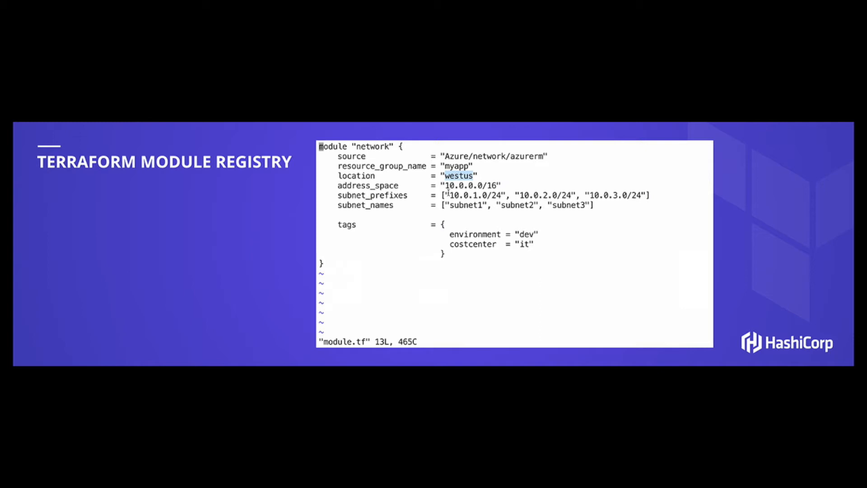
pyautogui.write(':q')
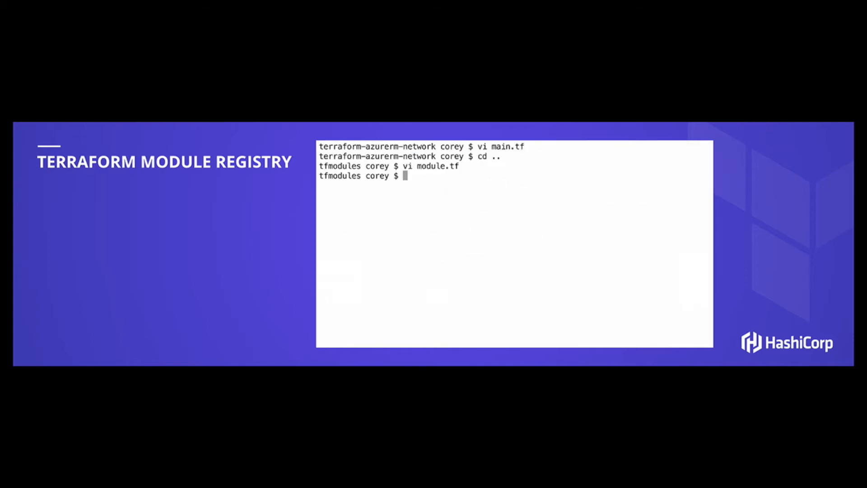
pyautogui.write('./terraform')
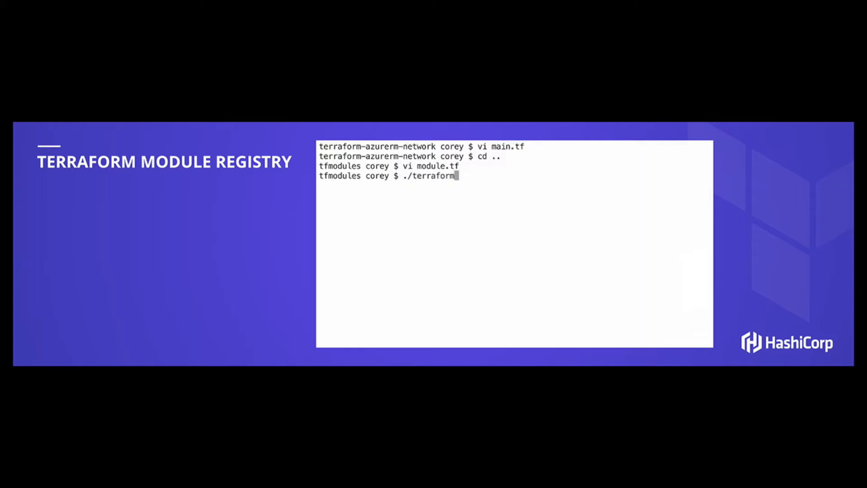
pyautogui.write('init')
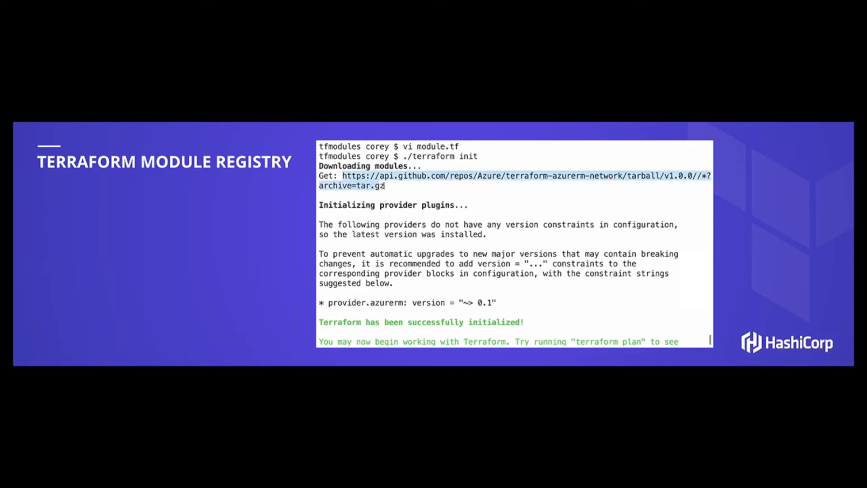
pyautogui.scroll(-3)
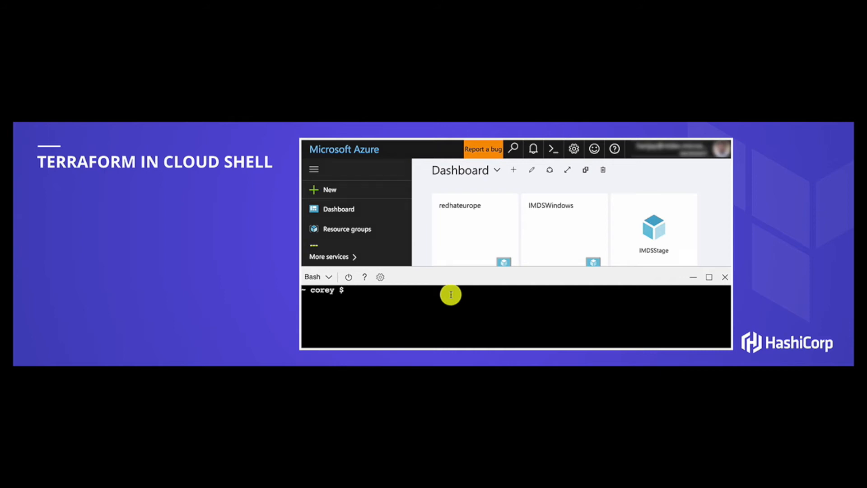
# Locate terraform with which, then review main.tf in vi from the Cloud Shell Bash prompt
pyautogui.write('which te')
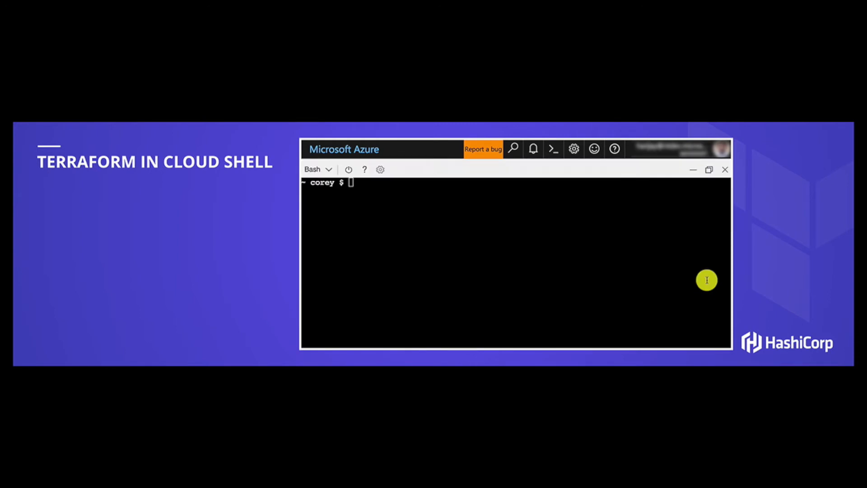
pyautogui.write('vi main.tf')
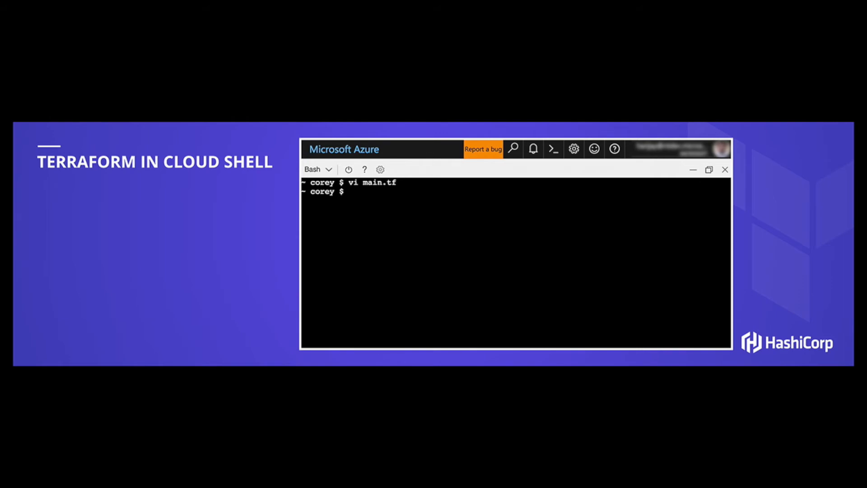
# Initialize Terraform in Cloud Shell with terraform init
pyautogui.write('terraform')
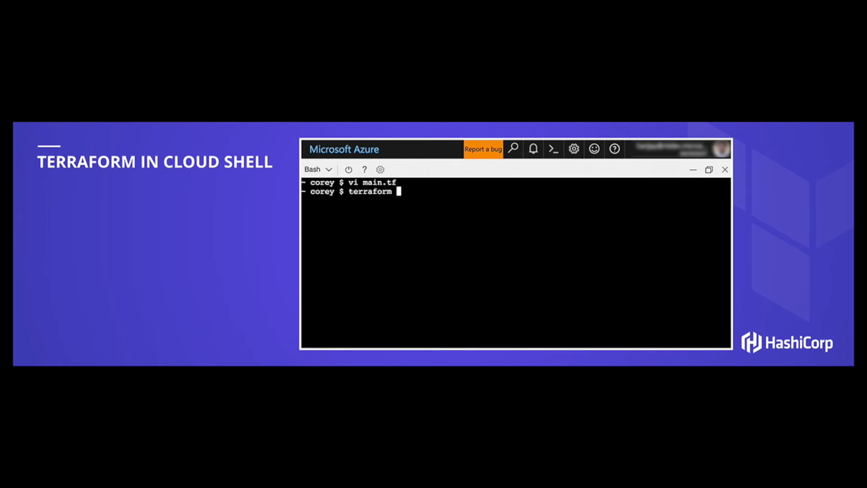
pyautogui.write('init')
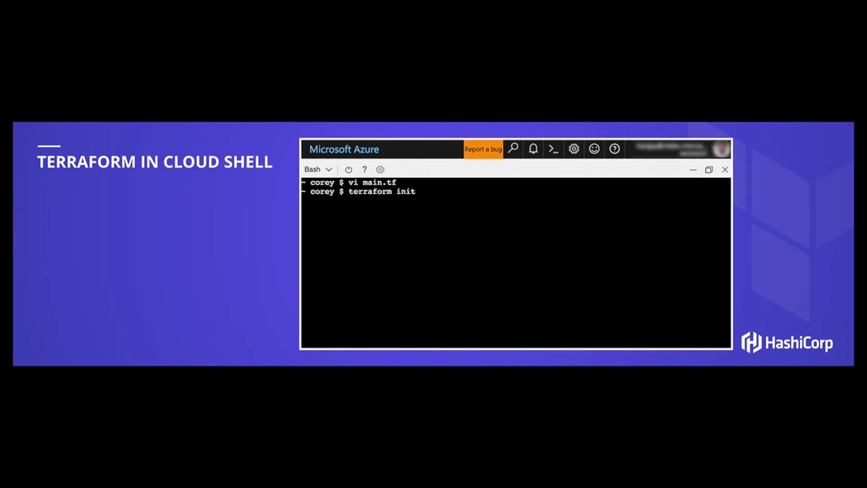
pyautogui.press('Return')
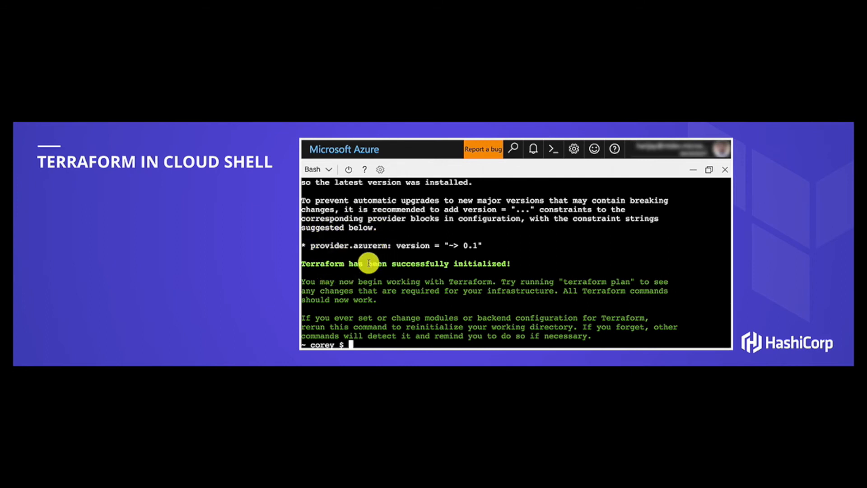
# Preview the plan adding one westus resource group, then start terraform apply
pyautogui.write('terraform')
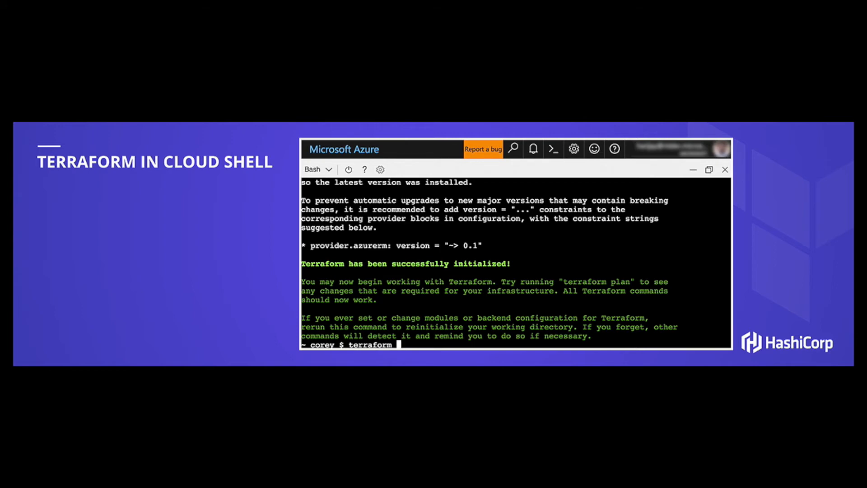
pyautogui.write('plan')
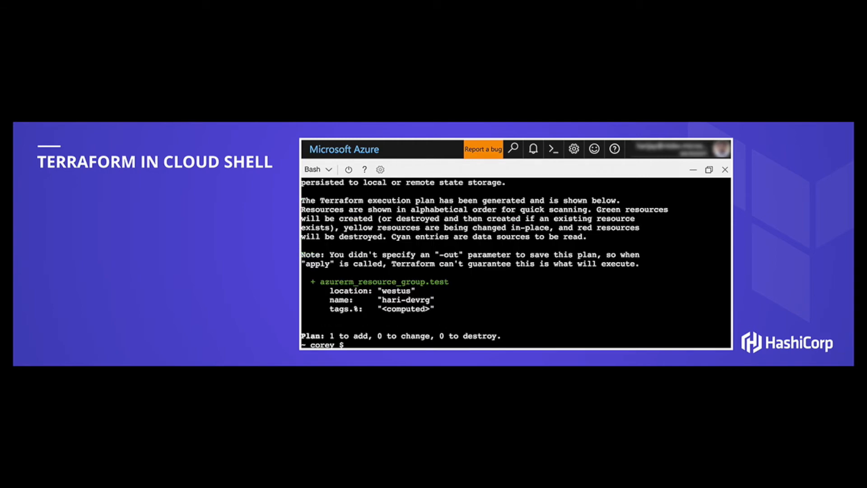
pyautogui.write('terraform a')
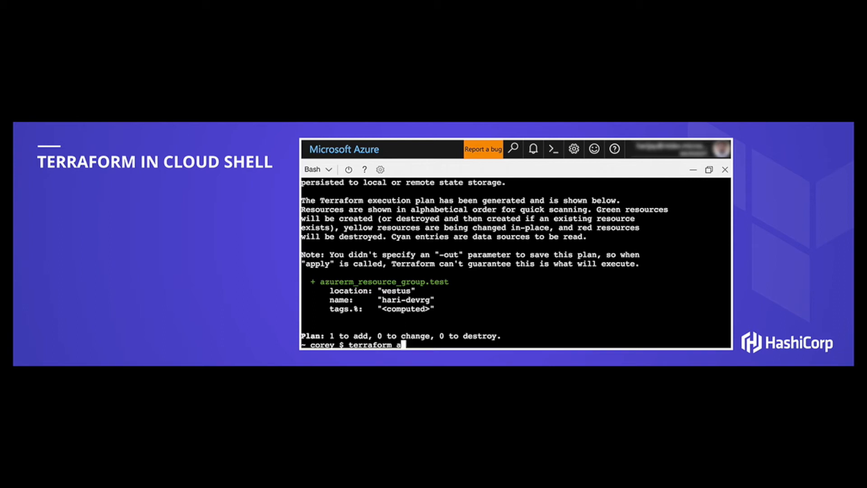
pyautogui.write('pply')
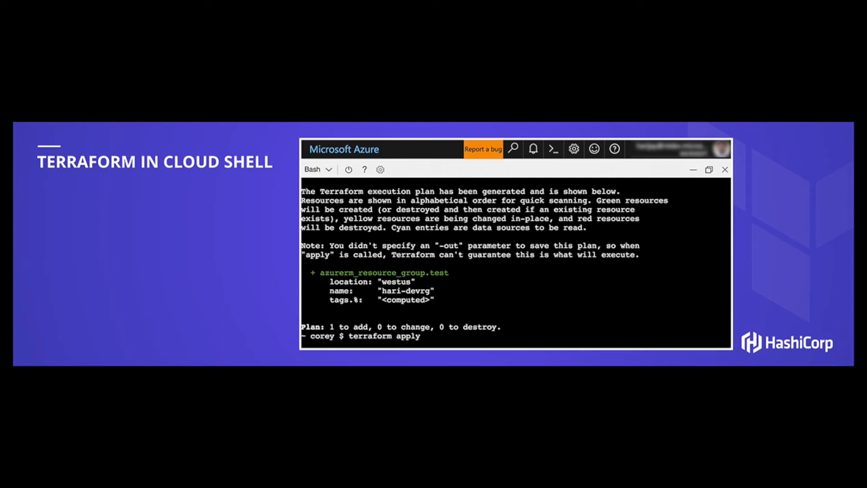